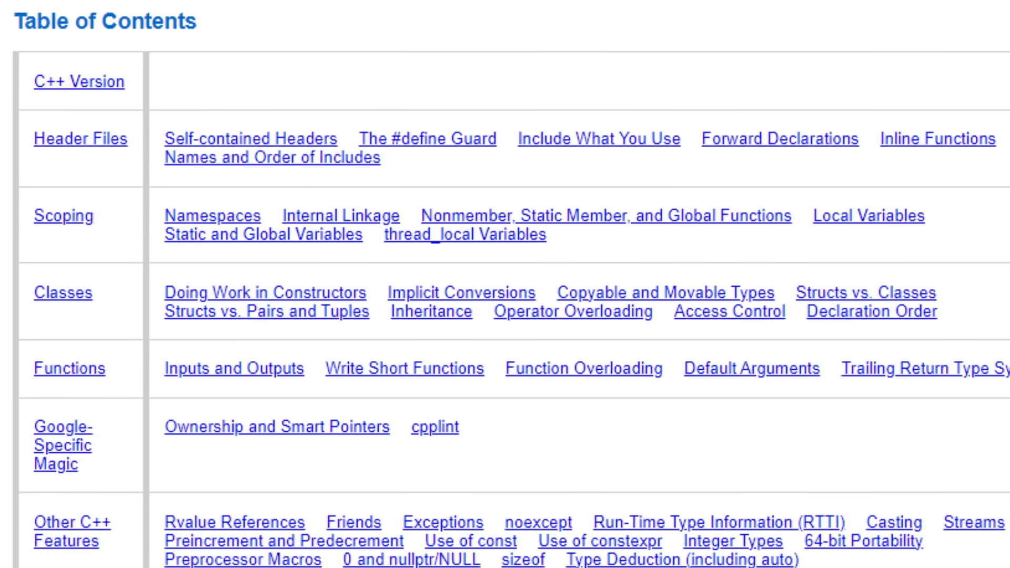
scroll("down", 3)
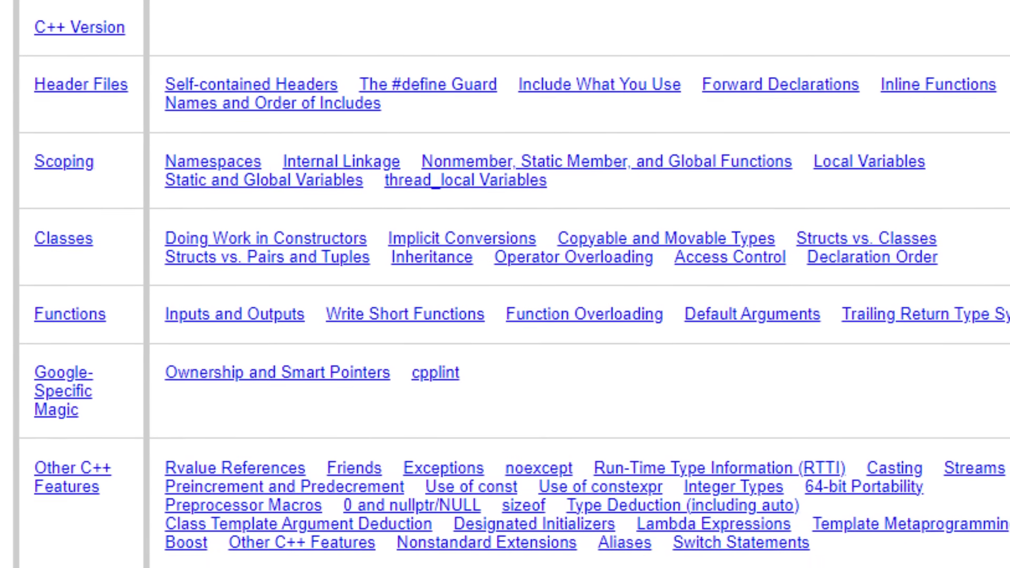
scroll("down", 3)
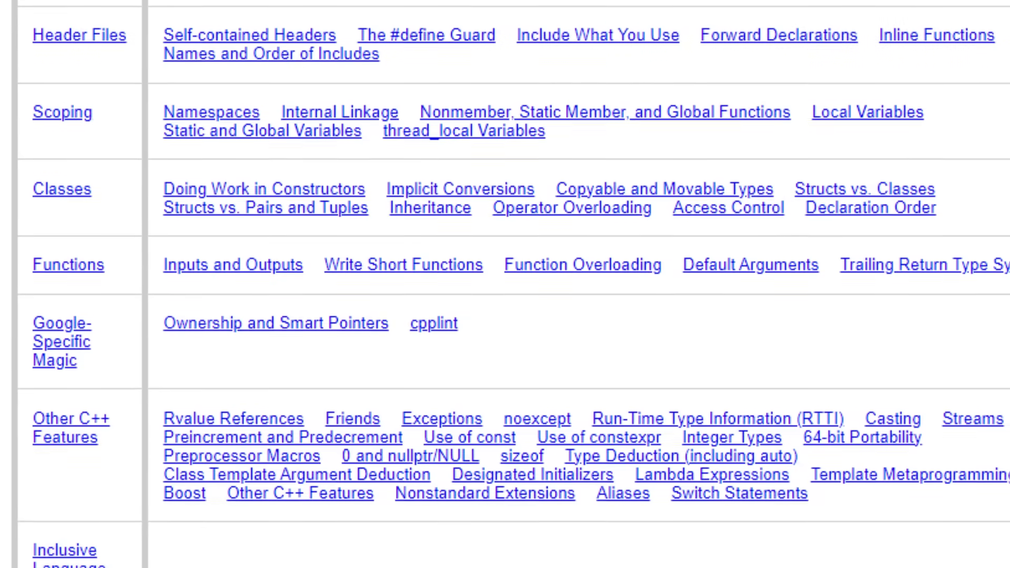
scroll("down", 3)
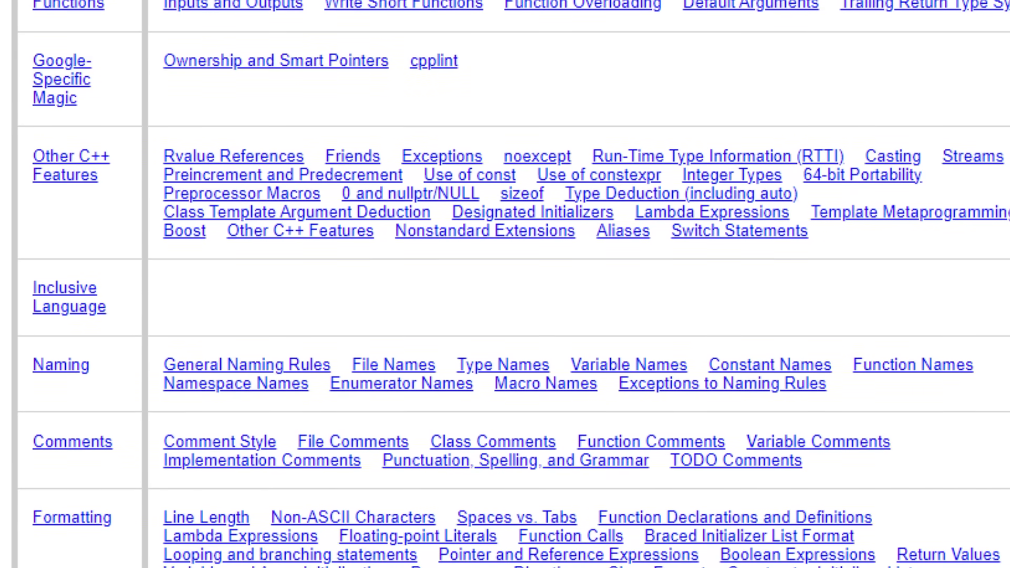